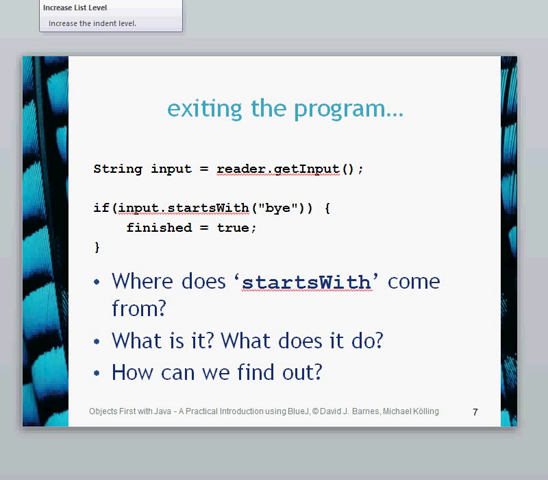
Switch from the PowerPoint slideshow to the BlueJ tech-support1 project.
{"action": "key", "text": "alt+tab"}
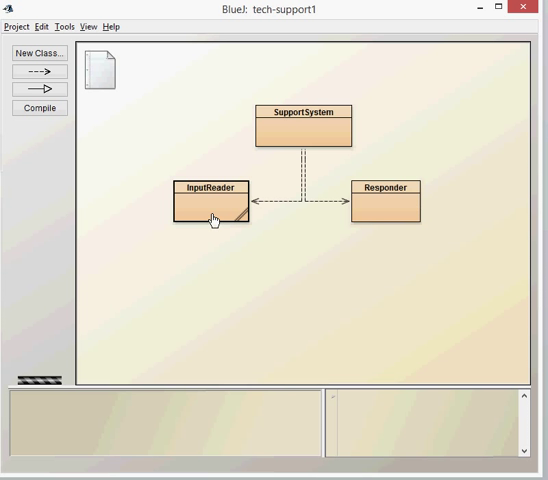
{"action": "mouse_move", "coordinate": [372, 204]}
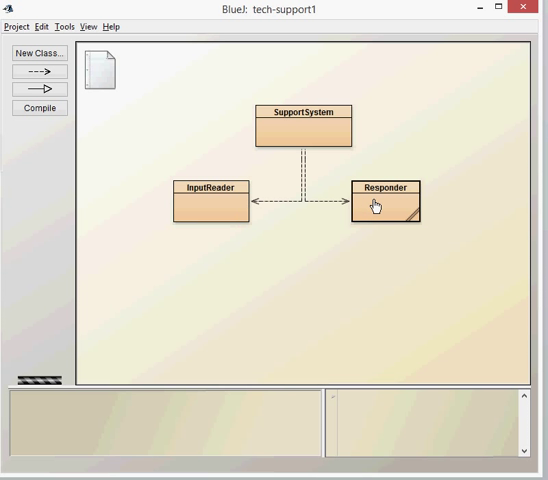
{"action": "mouse_move", "coordinate": [208, 214]}
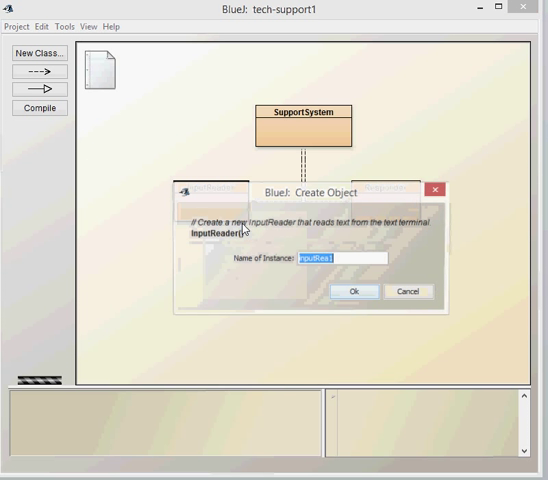
Create inputRea1, call a method on it and enter 'hel' in the terminal.
{"action": "left_click", "coordinate": [352, 292]}
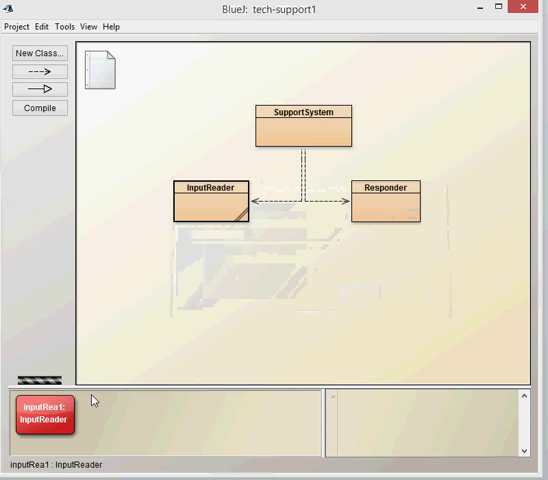
{"action": "right_click", "coordinate": [42, 416]}
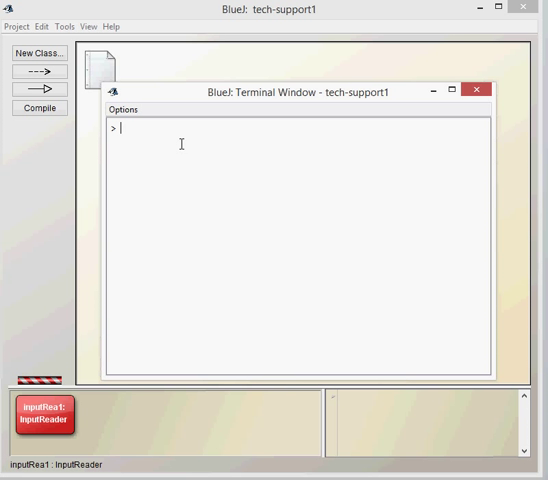
{"action": "type", "text": "hel"}
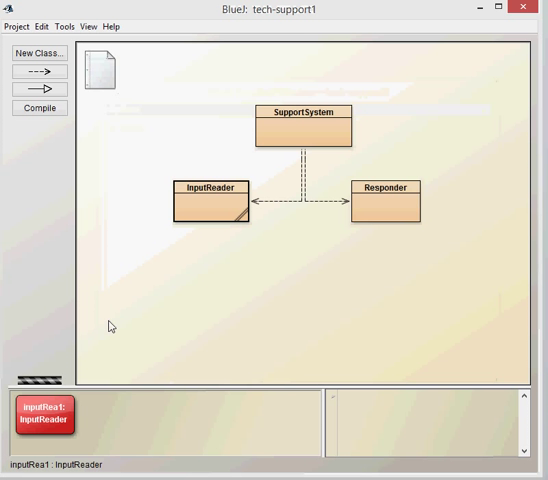
{"action": "mouse_move", "coordinate": [392, 216]}
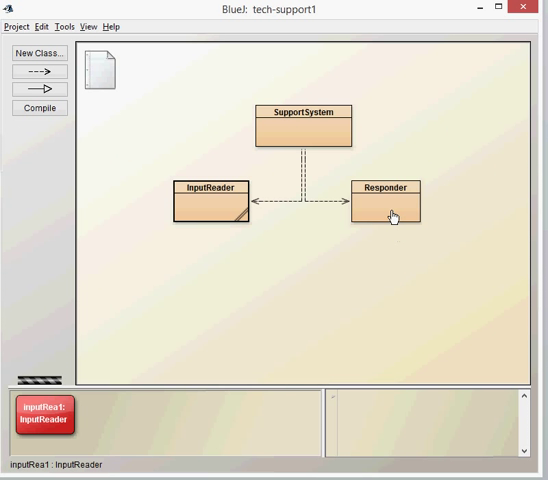
Create a new Responder instance named responde1 on the object bench.
{"action": "right_click", "coordinate": [384, 208]}
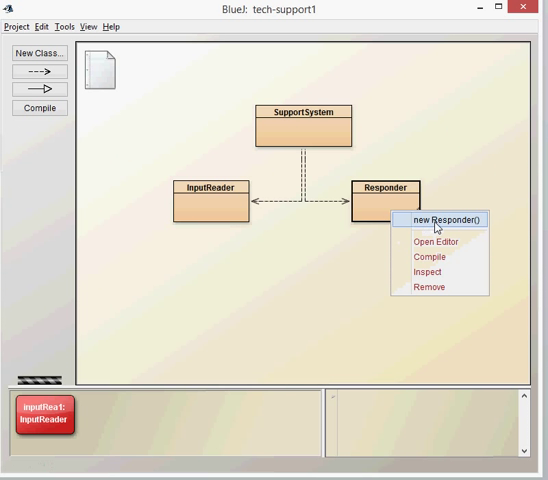
{"action": "left_click", "coordinate": [440, 222]}
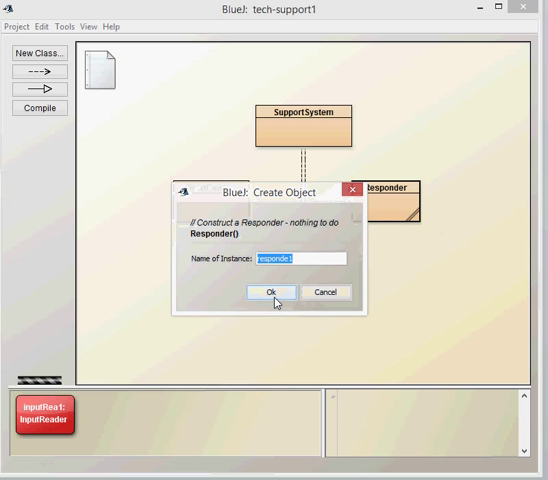
{"action": "left_click", "coordinate": [268, 292]}
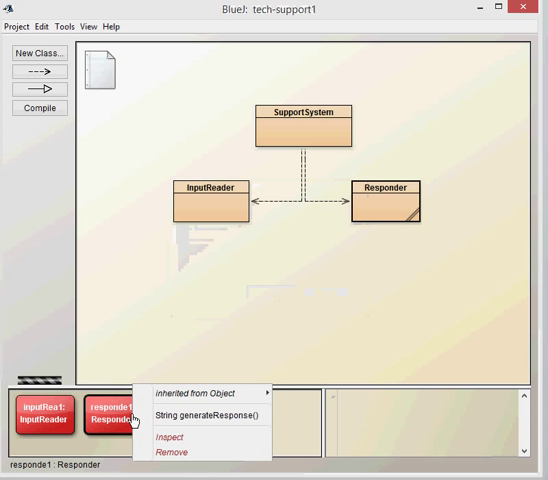
{"action": "mouse_move", "coordinate": [204, 416]}
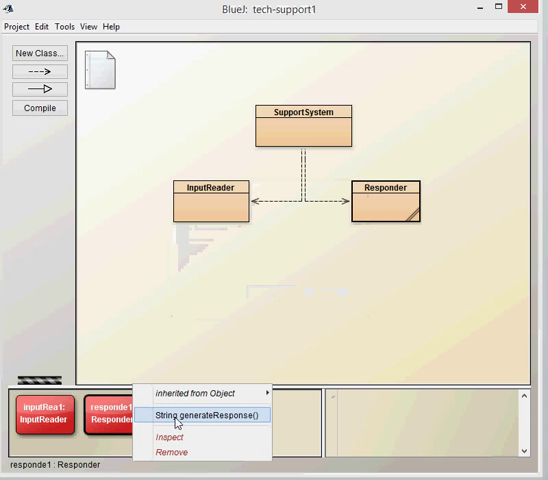
{"action": "mouse_move", "coordinate": [196, 440]}
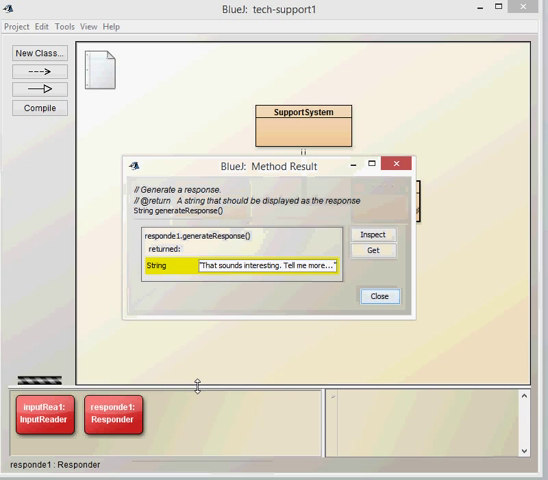
{"action": "mouse_move", "coordinate": [232, 300]}
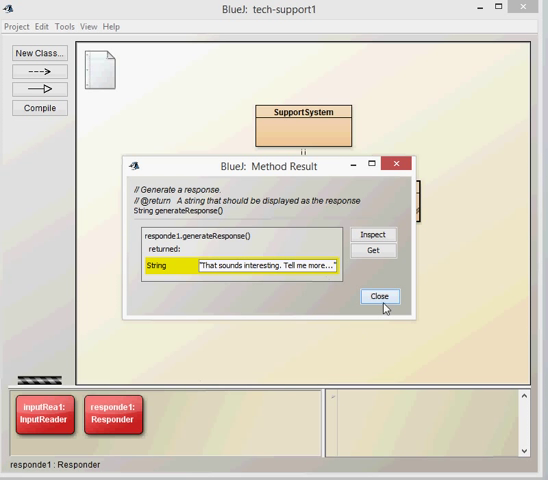
Call generateResponse on responde1 and dismiss its 'That sounds interesting' result.
{"action": "left_click", "coordinate": [378, 296]}
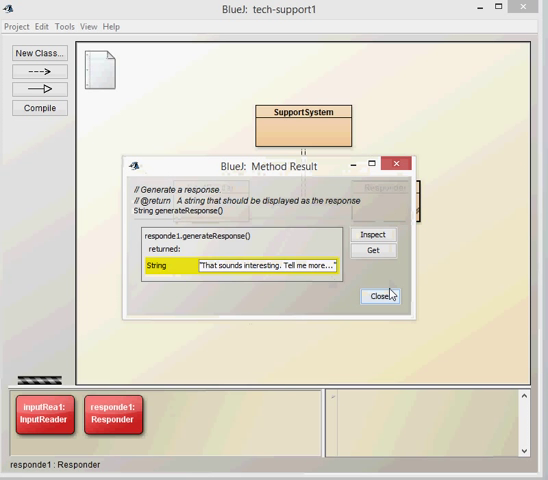
{"action": "left_click", "coordinate": [376, 296]}
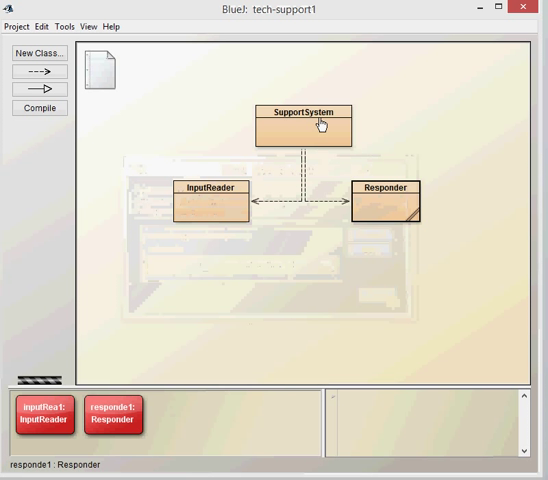
Create a SupportSystem instance support1 and run its start method.
{"action": "right_click", "coordinate": [308, 124]}
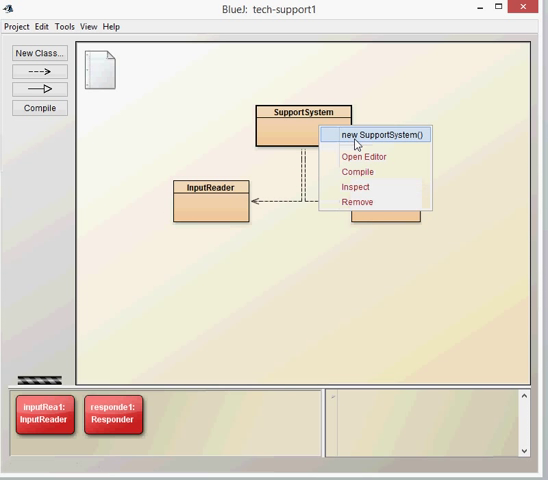
{"action": "left_click", "coordinate": [384, 136]}
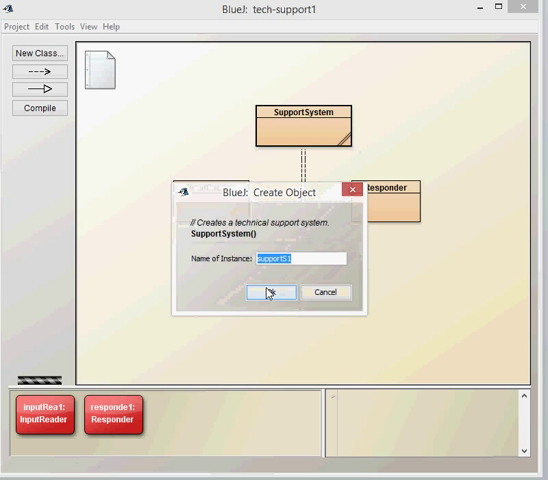
{"action": "left_click", "coordinate": [276, 292]}
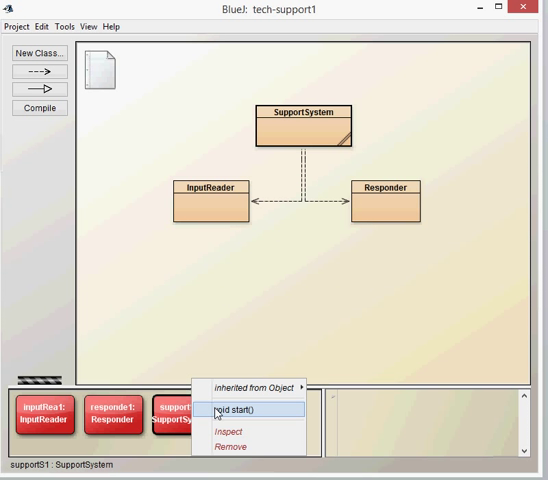
{"action": "mouse_move", "coordinate": [244, 418]}
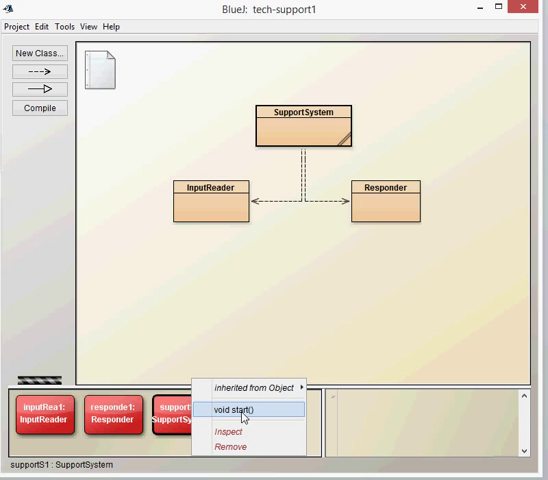
{"action": "left_click", "coordinate": [236, 414]}
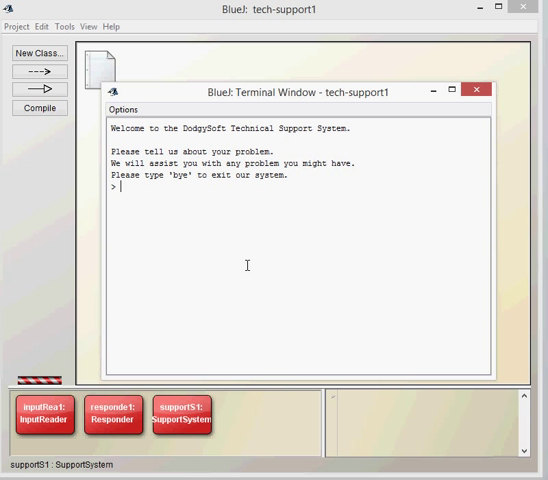
Describe two problems ('i have a problem with m...', 'it doesnt turn...'), read the replies and close the terminal.
{"action": "type", "text": "i have a pro"}
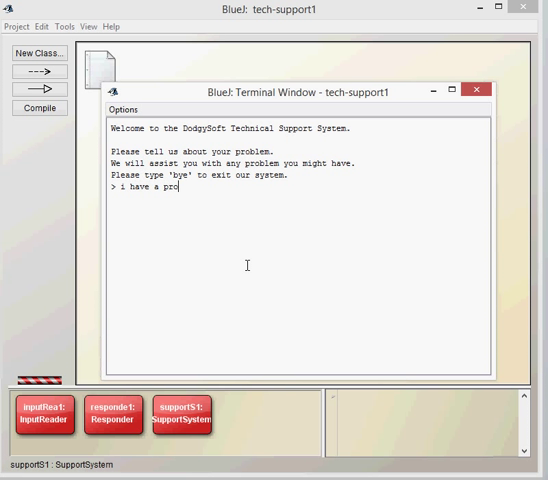
{"action": "type", "text": "blem with m"}
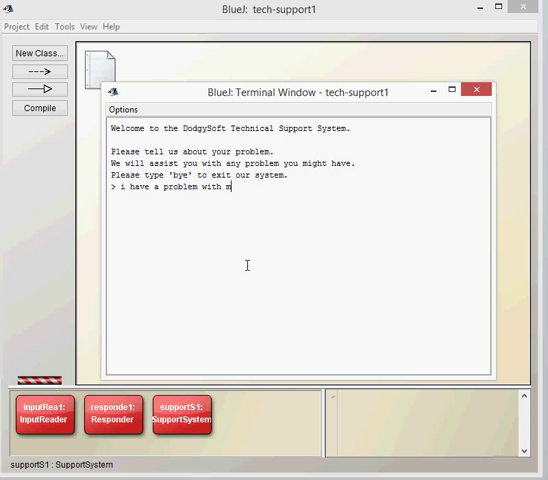
{"action": "key", "text": "Return"}
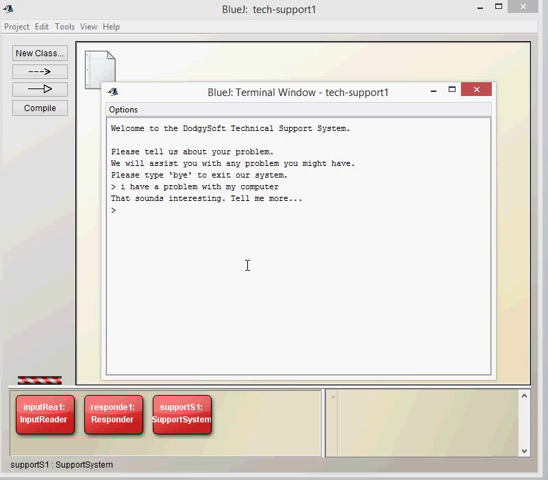
{"action": "type", "text": "it doesnt turn"}
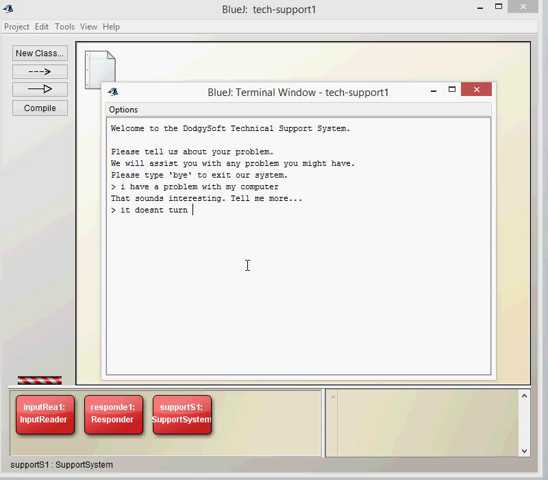
{"action": "key", "text": "Return"}
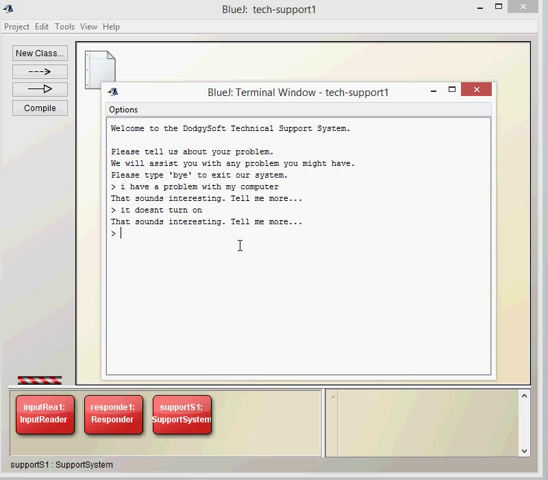
{"action": "mouse_move", "coordinate": [276, 16]}
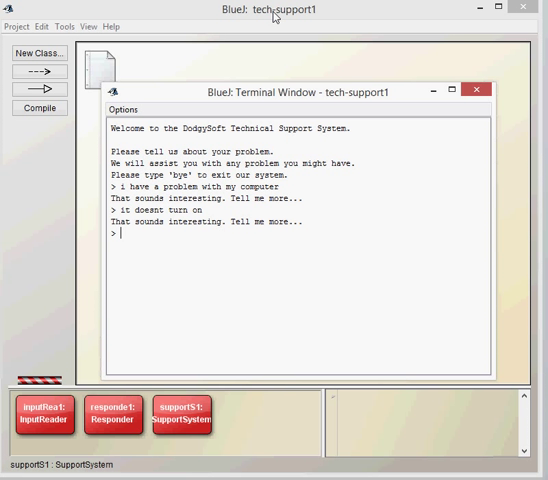
{"action": "left_click", "coordinate": [476, 90]}
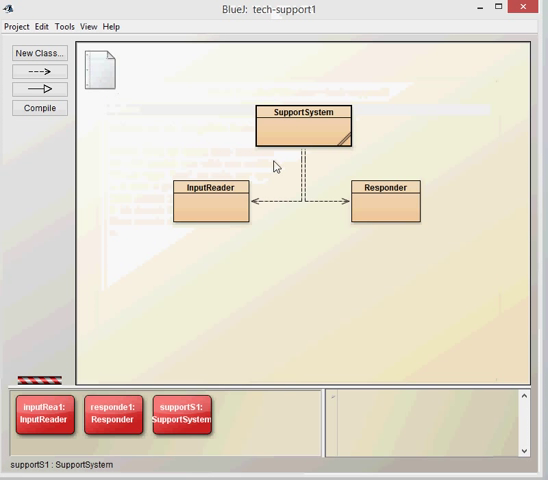
{"action": "mouse_move", "coordinate": [216, 220]}
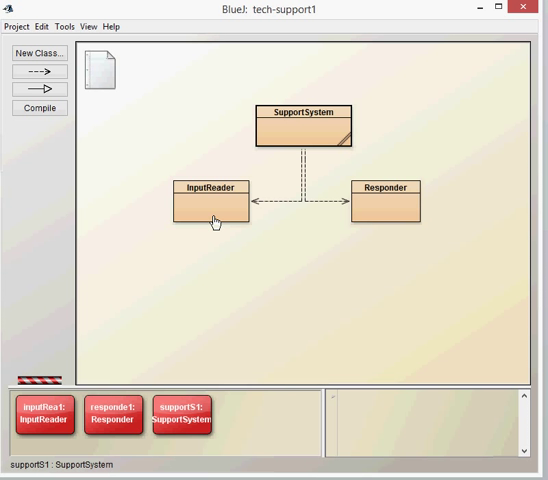
Open InputReader and highlight getInput, the Scanner reader field and System.in in the constructor.
{"action": "left_click", "coordinate": [64, 26]}
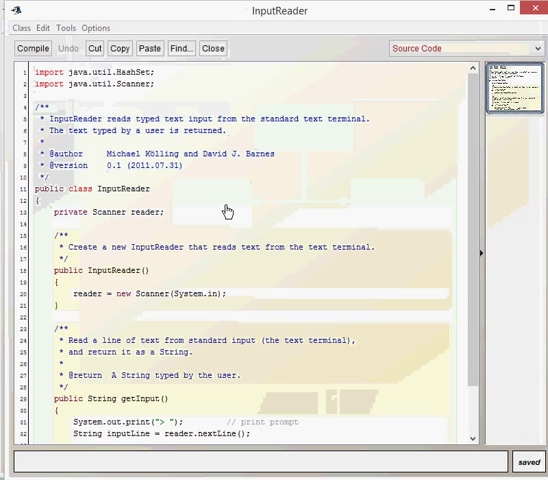
{"action": "mouse_move", "coordinate": [420, 248]}
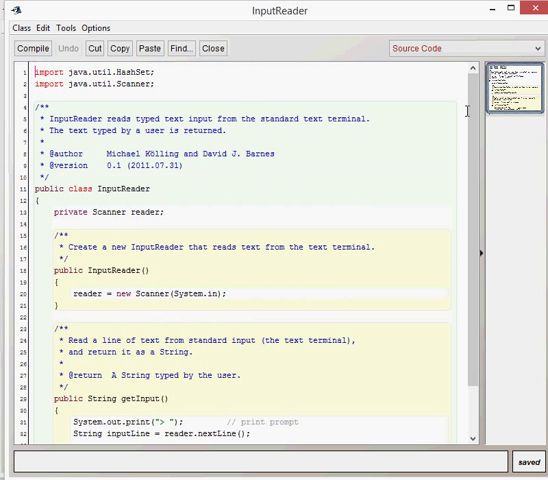
{"action": "scroll", "scroll_direction": "down", "scroll_amount": 3}
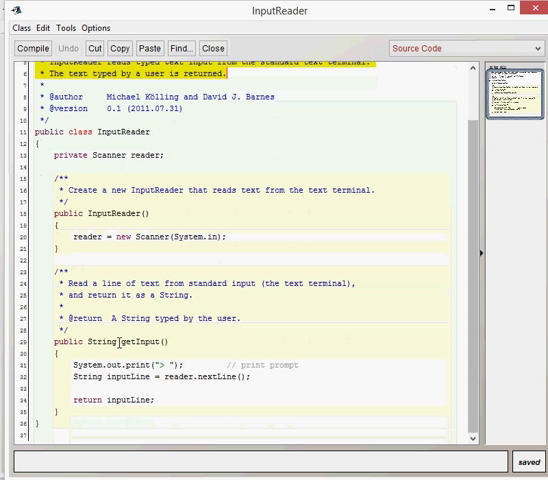
{"action": "double_click", "coordinate": [130, 340]}
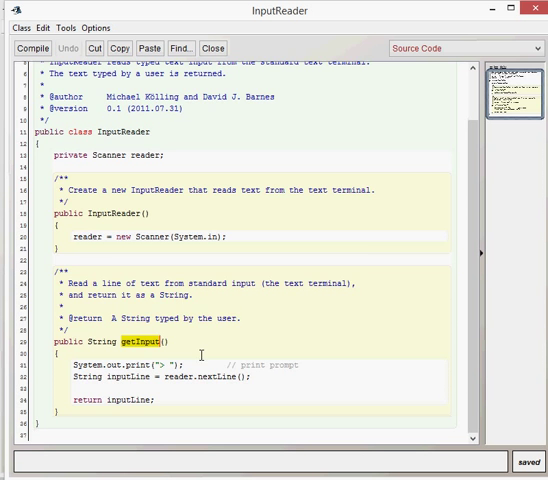
{"action": "scroll", "scroll_direction": "up", "scroll_amount": 3}
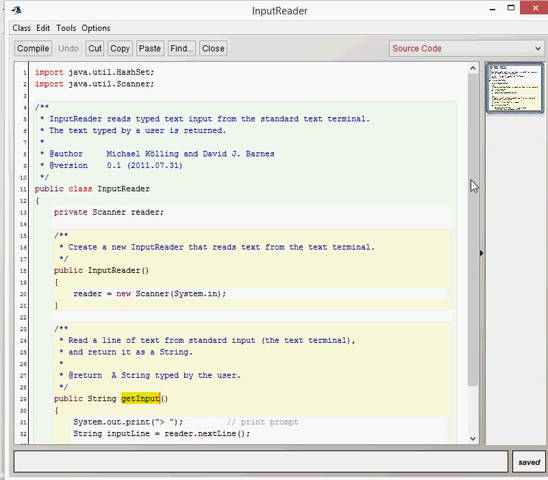
{"action": "scroll", "scroll_direction": "down", "scroll_amount": 3}
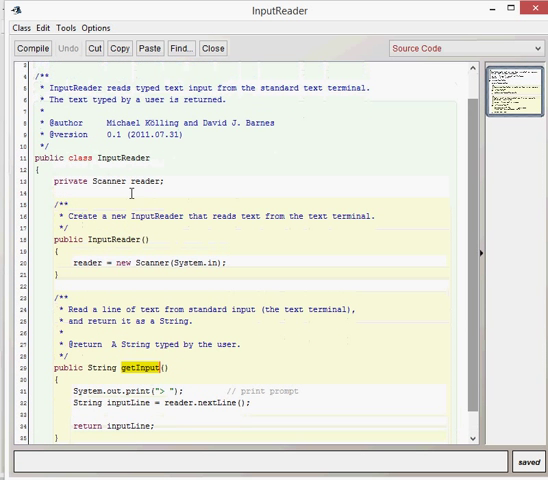
{"action": "double_click", "coordinate": [110, 180]}
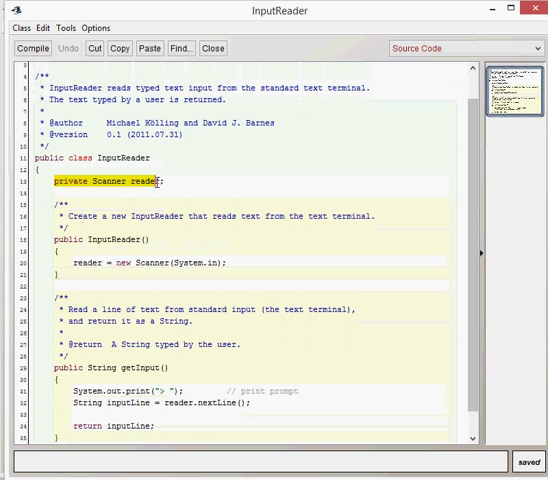
{"action": "mouse_move", "coordinate": [184, 214]}
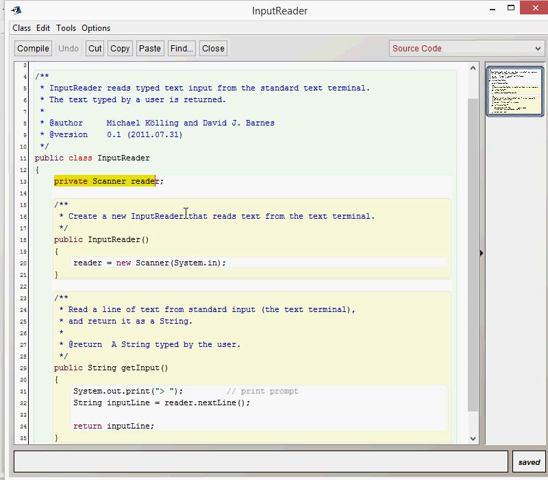
{"action": "mouse_move", "coordinate": [116, 248]}
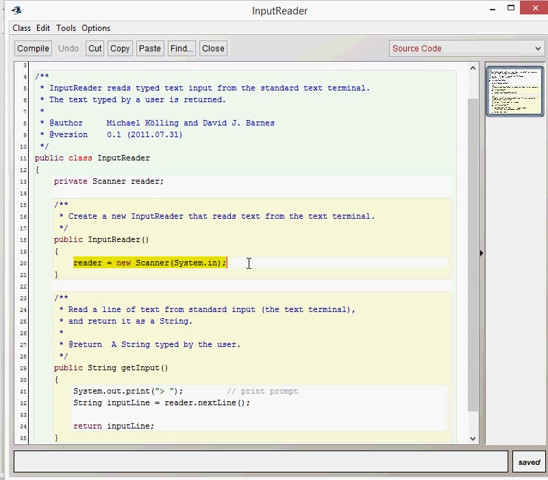
{"action": "mouse_move", "coordinate": [436, 340]}
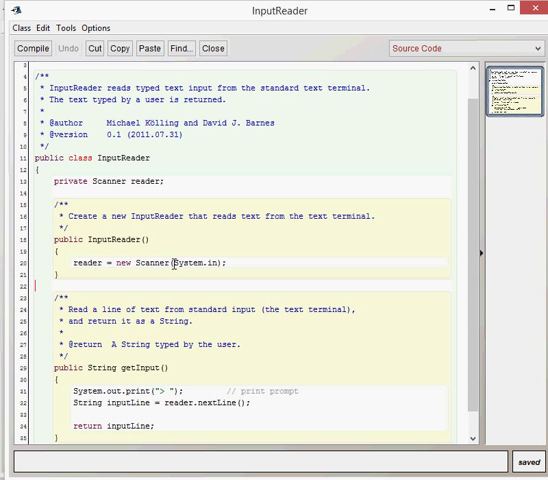
{"action": "double_click", "coordinate": [196, 264]}
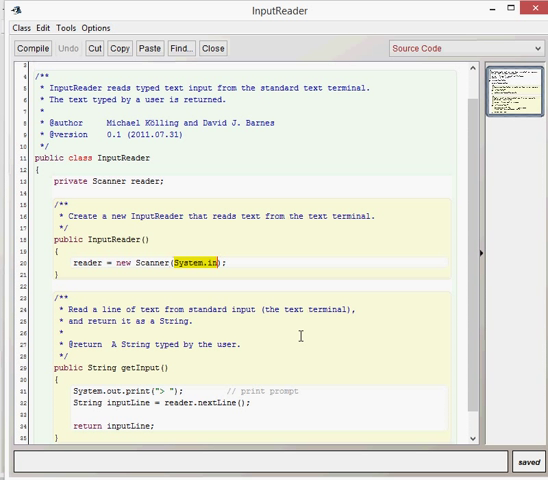
{"action": "mouse_move", "coordinate": [284, 348]}
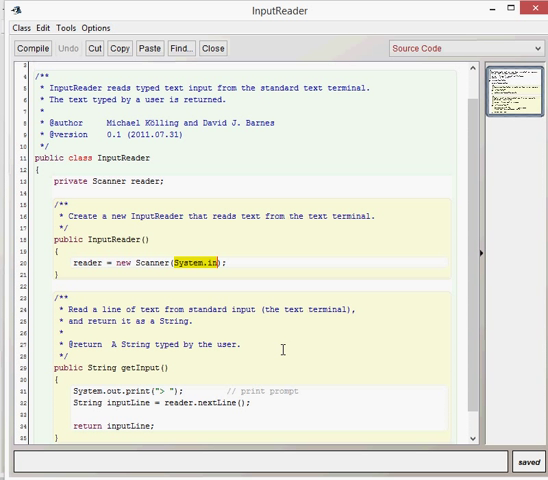
{"action": "mouse_move", "coordinate": [280, 378]}
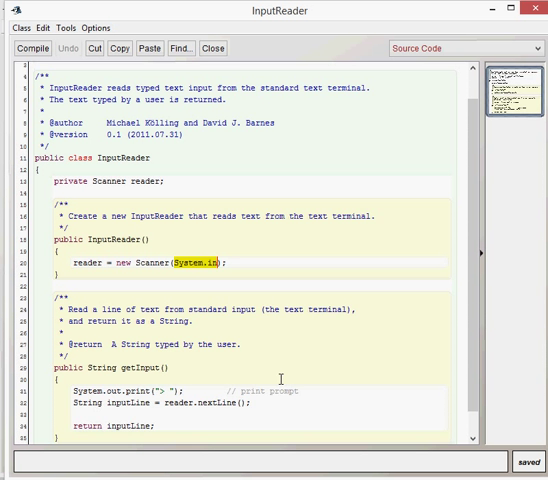
Highlight reader.nextLine() and the returned inputLine, then close the InputReader source.
{"action": "scroll", "scroll_direction": "down", "scroll_amount": 3}
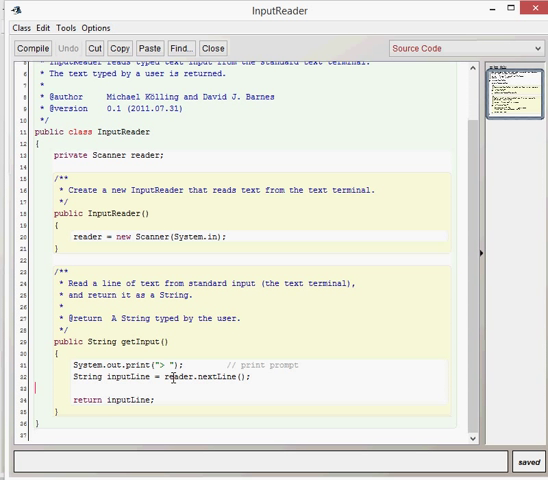
{"action": "double_click", "coordinate": [220, 376]}
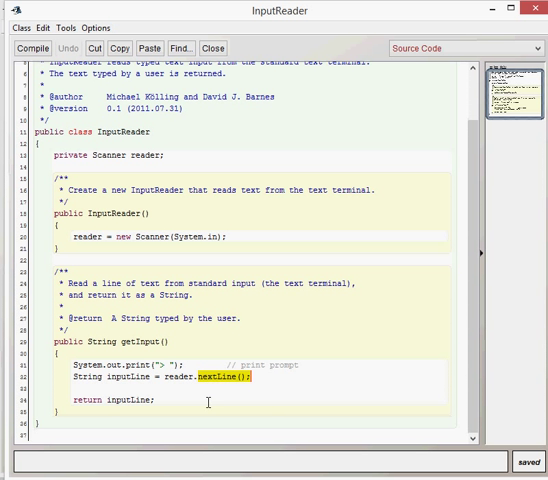
{"action": "double_click", "coordinate": [176, 376]}
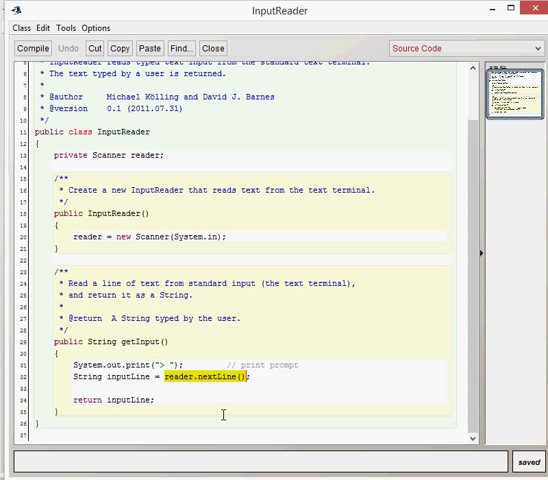
{"action": "left_click", "coordinate": [116, 400]}
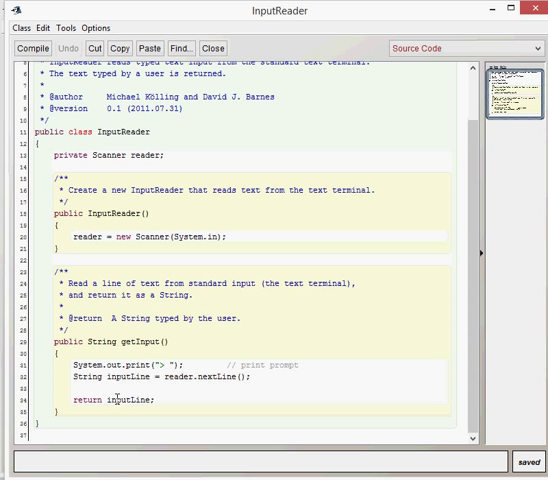
{"action": "double_click", "coordinate": [124, 400]}
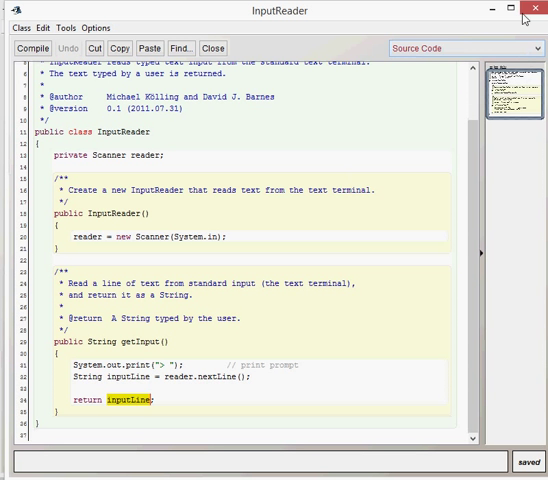
{"action": "left_click", "coordinate": [536, 8]}
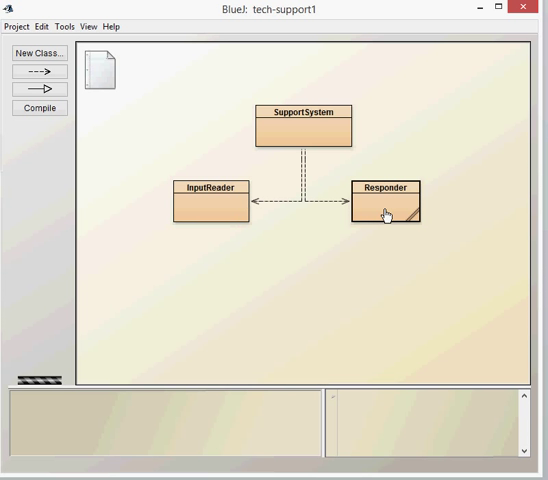
Open Responder, select the returned 'That sounds interesting. Tell me more...' string, and close it.
{"action": "double_click", "coordinate": [384, 210]}
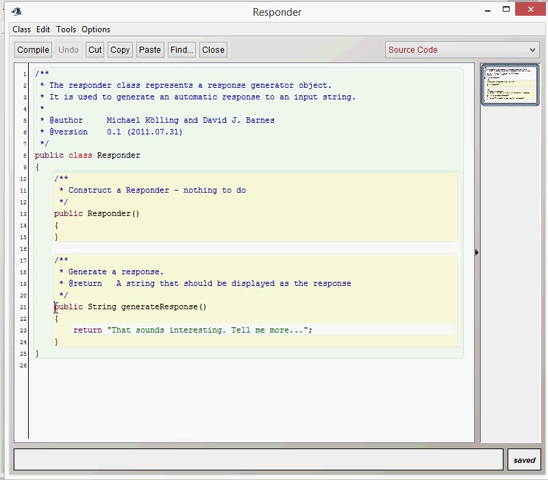
{"action": "left_click_drag", "start_coordinate": [56, 302], "coordinate": [58, 346]}
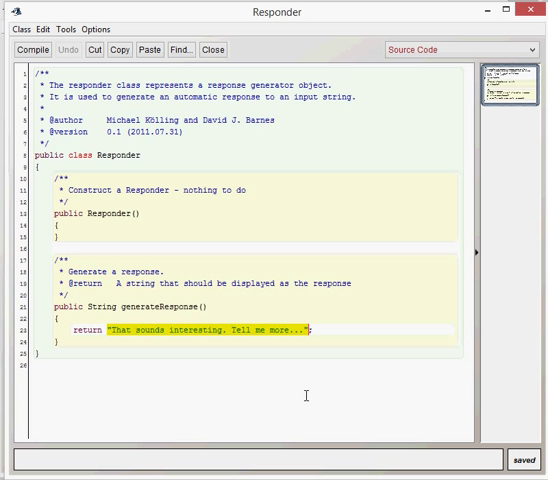
{"action": "mouse_move", "coordinate": [524, 12]}
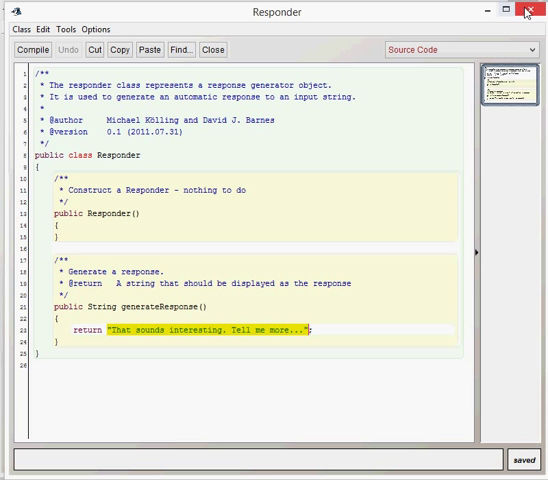
{"action": "left_click", "coordinate": [532, 12]}
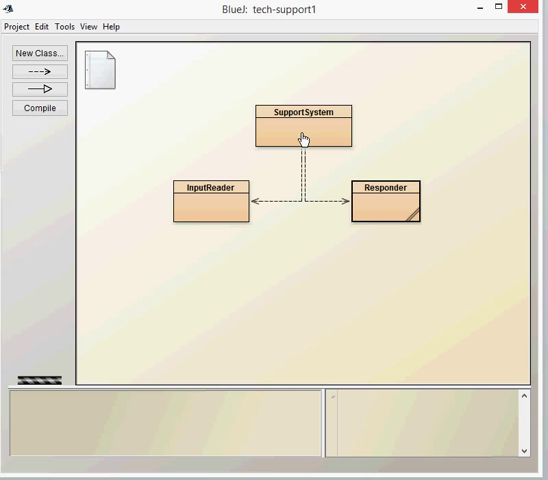
Open the SupportSystem source and scroll through its constructor and start loop.
{"action": "double_click", "coordinate": [304, 126]}
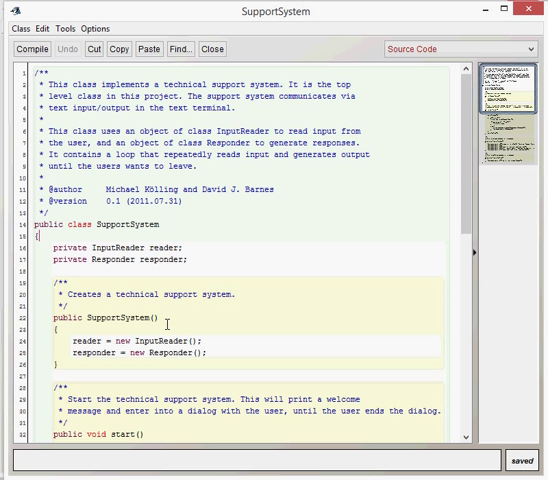
{"action": "scroll", "scroll_direction": "down", "scroll_amount": 3}
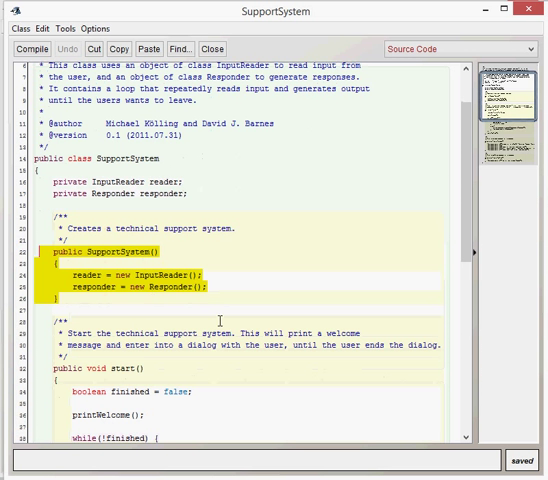
{"action": "scroll", "scroll_direction": "down", "scroll_amount": 3}
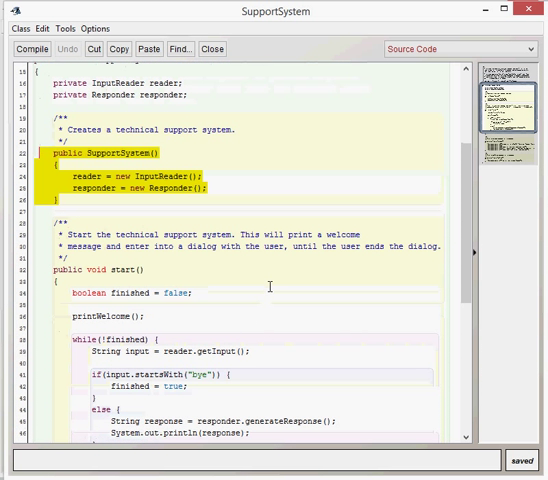
{"action": "scroll", "scroll_direction": "down", "scroll_amount": 3}
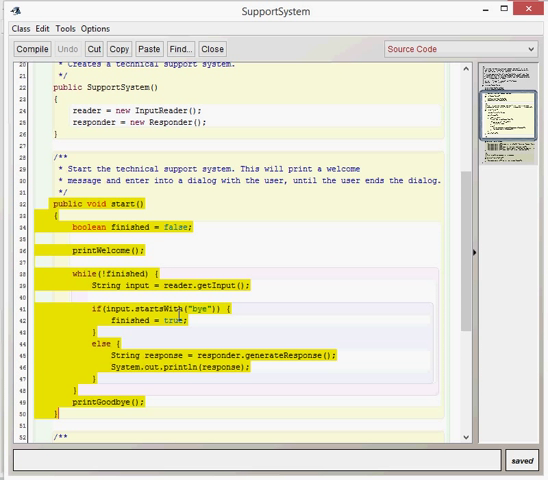
{"action": "mouse_move", "coordinate": [186, 268]}
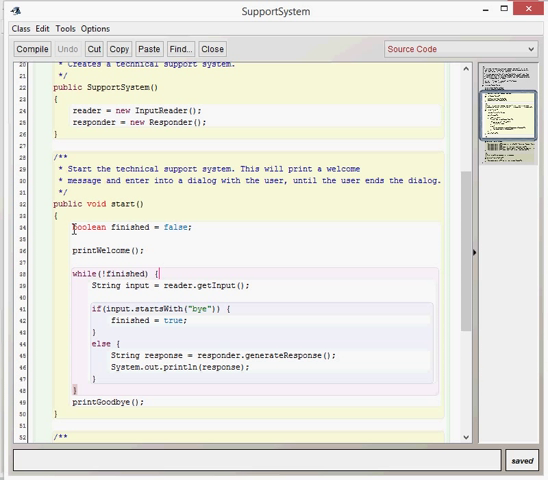
Mark the printWelcome() call and scroll to the printWelcome method definition.
{"action": "triple_click", "coordinate": [130, 228]}
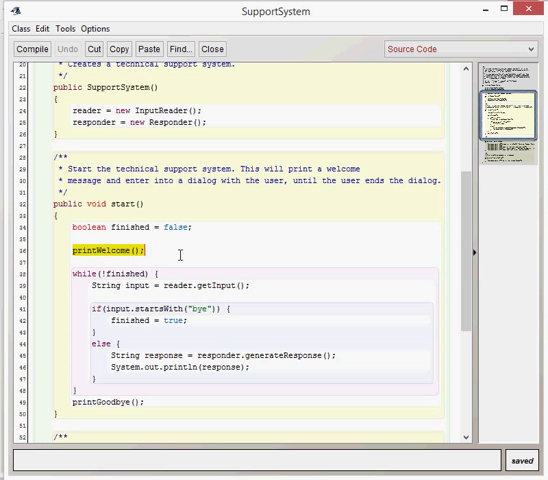
{"action": "scroll", "scroll_direction": "down", "scroll_amount": 3}
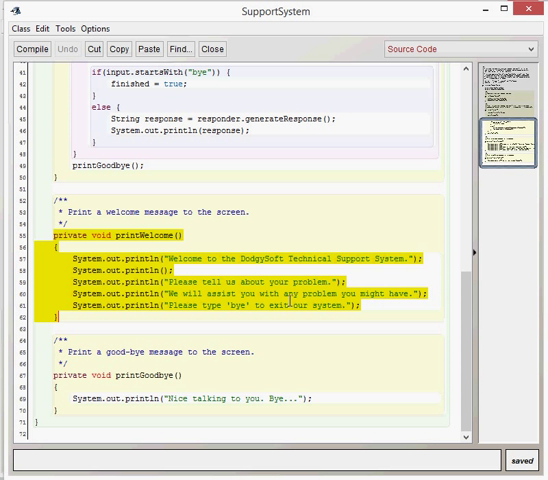
{"action": "scroll", "scroll_direction": "up", "scroll_amount": 3}
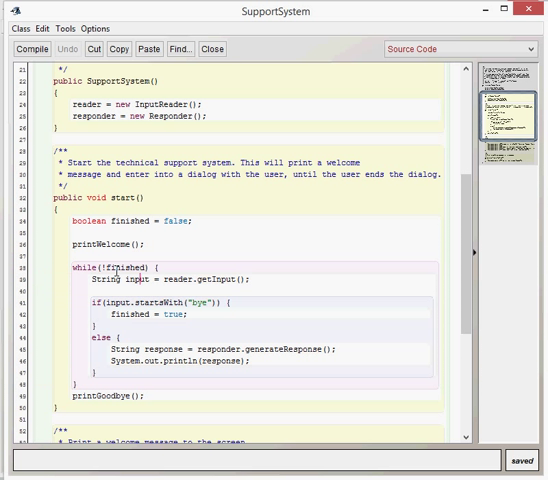
{"action": "double_click", "coordinate": [116, 272]}
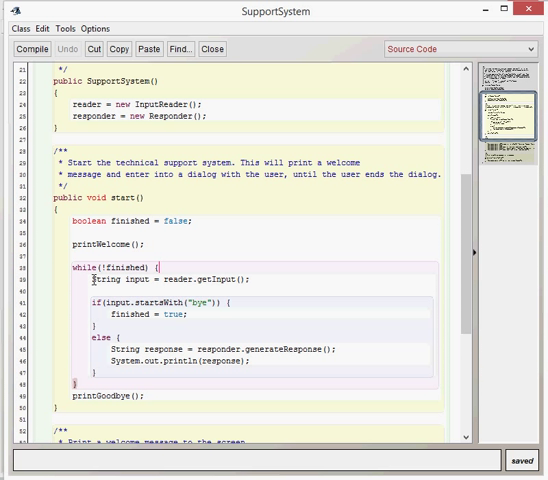
{"action": "double_click", "coordinate": [170, 280]}
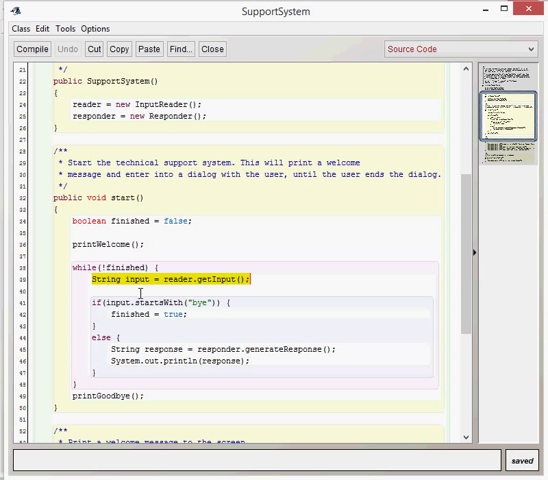
{"action": "double_click", "coordinate": [130, 292]}
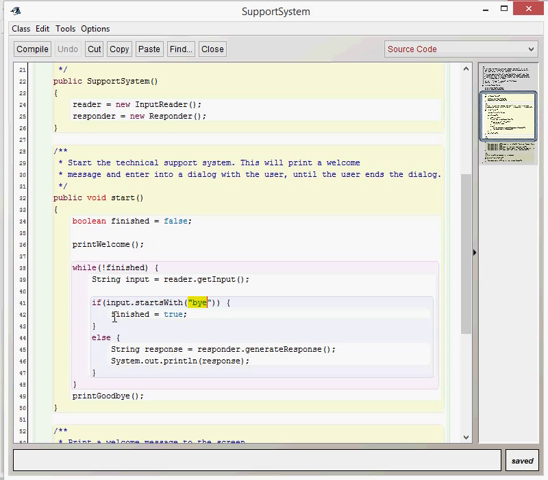
{"action": "double_click", "coordinate": [136, 316]}
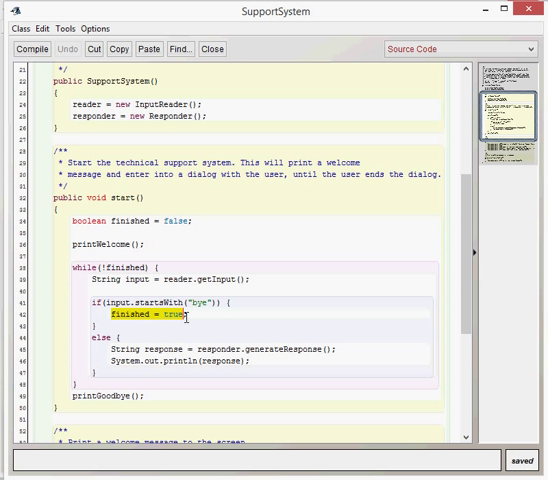
{"action": "mouse_move", "coordinate": [130, 326]}
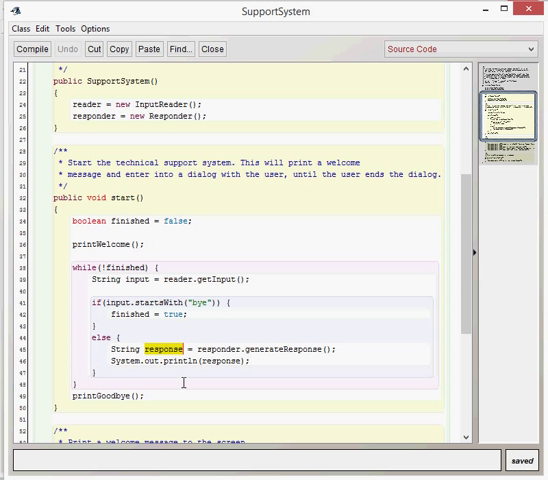
{"action": "double_click", "coordinate": [212, 348]}
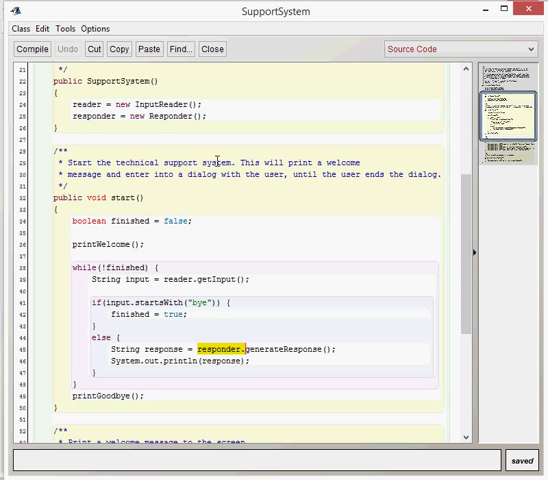
{"action": "double_click", "coordinate": [92, 112]}
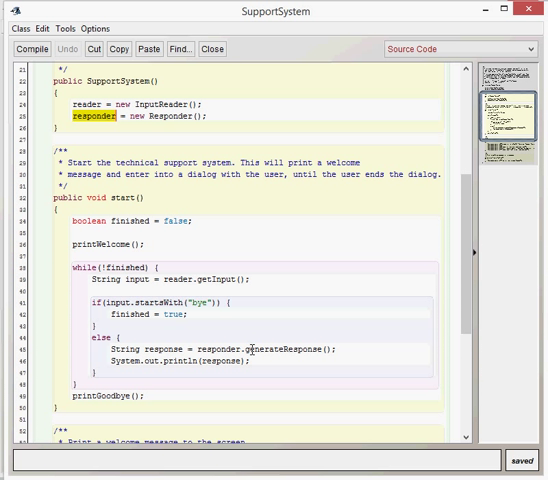
{"action": "double_click", "coordinate": [284, 348]}
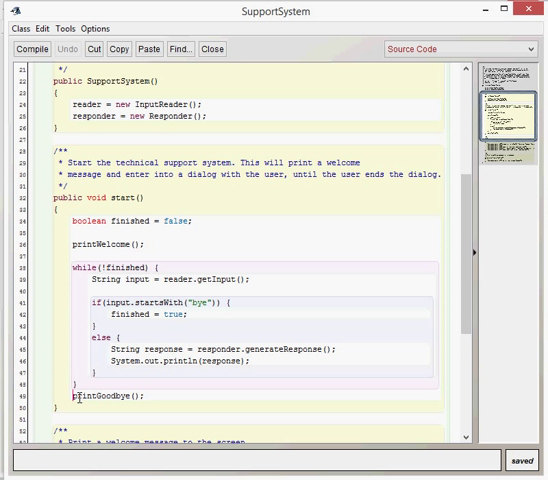
Highlight the printGoodbye() call in start() and scroll down to its method definition.
{"action": "double_click", "coordinate": [78, 396]}
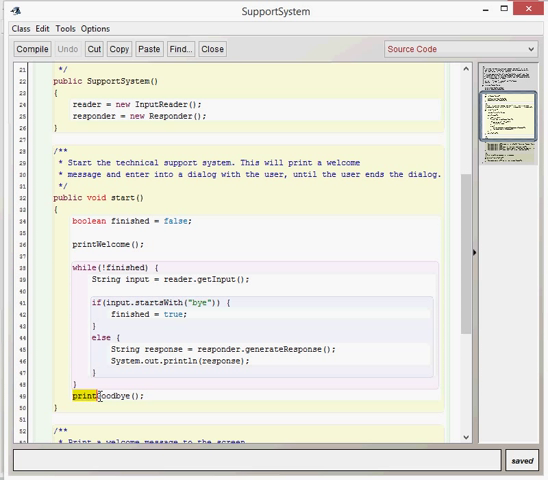
{"action": "scroll", "scroll_direction": "down", "scroll_amount": 3}
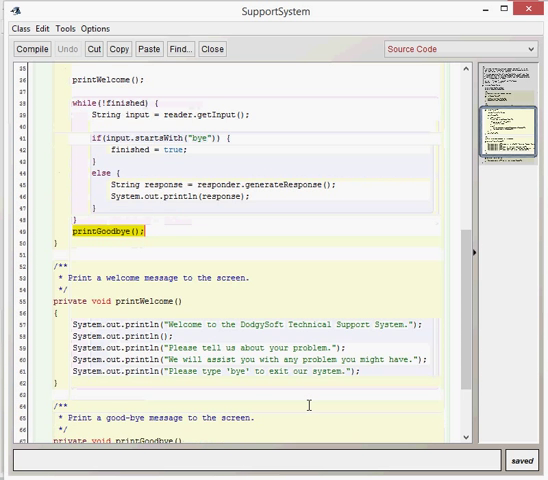
{"action": "scroll", "scroll_direction": "down", "scroll_amount": 3}
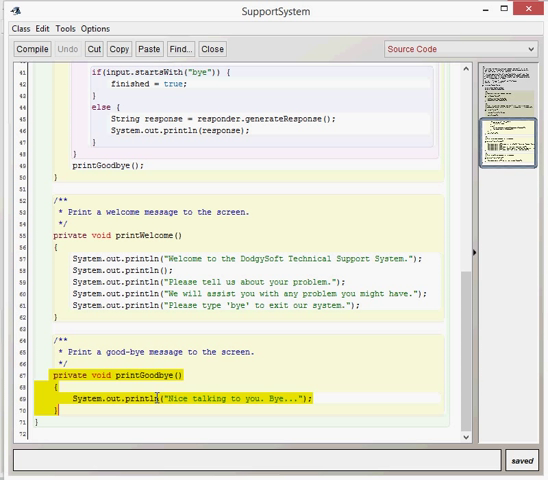
{"action": "mouse_move", "coordinate": [340, 216]}
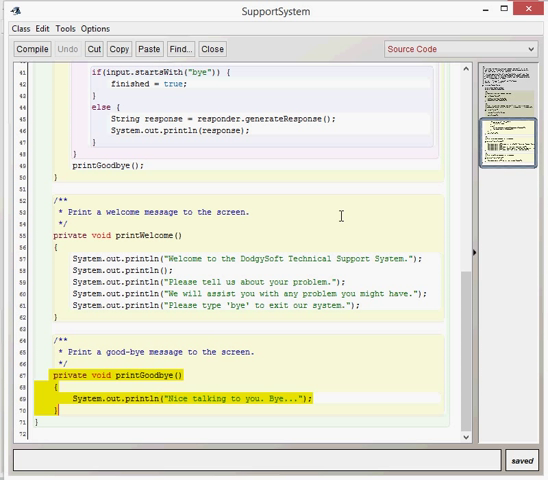